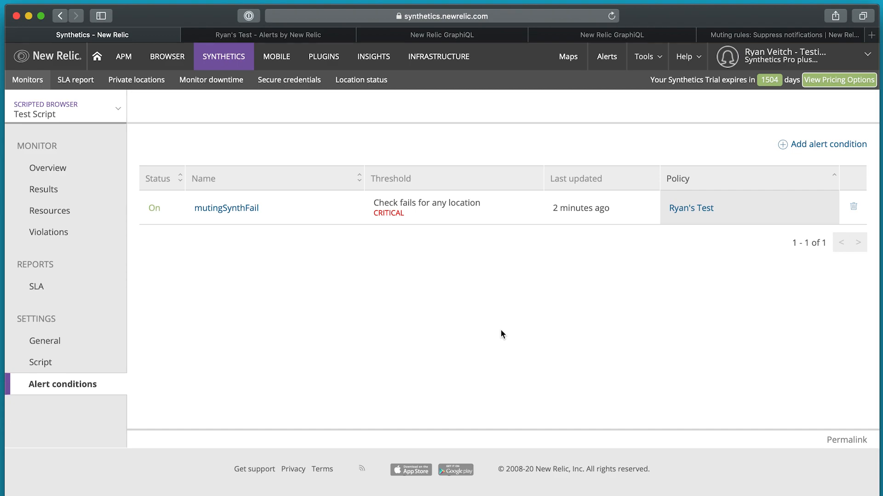
{"action": "mouse_move", "coordinate": [210, 217]}
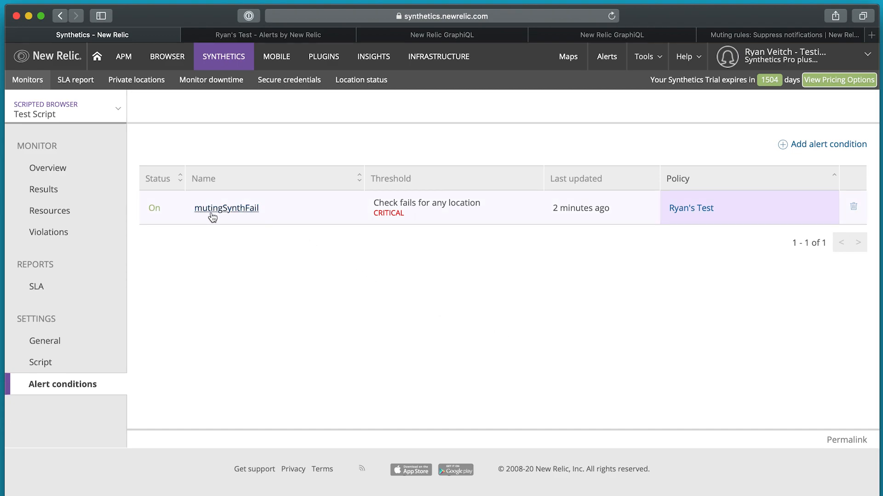
{"action": "mouse_move", "coordinate": [232, 223]}
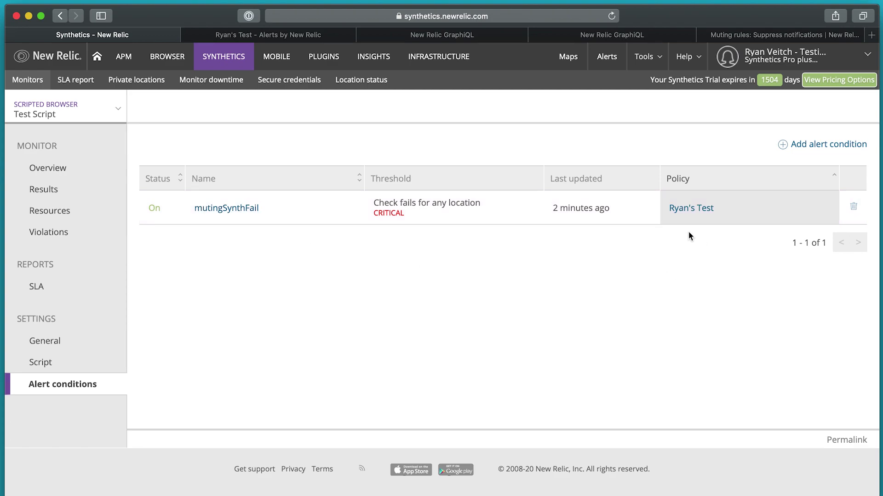
{"action": "mouse_move", "coordinate": [324, 114]}
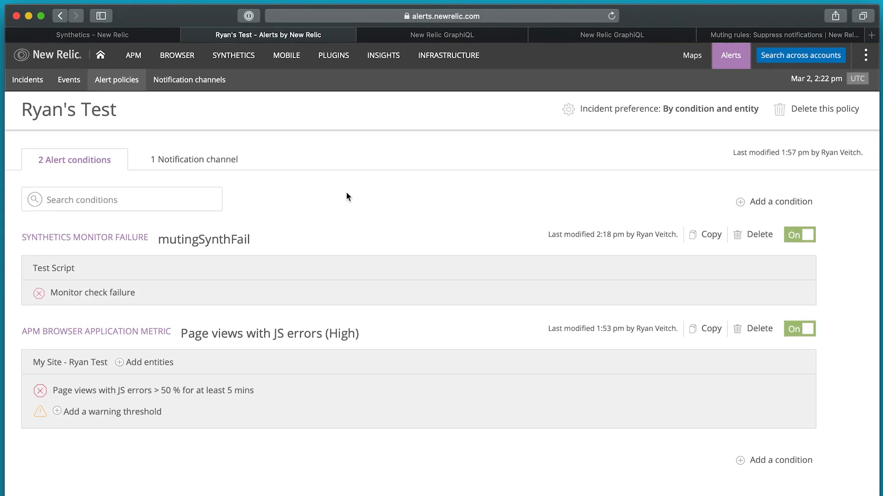
- Review the policy's alert conditions including mutingSynthFail, then move to the GraphiQL browser tab
{"action": "left_click", "coordinate": [204, 239]}
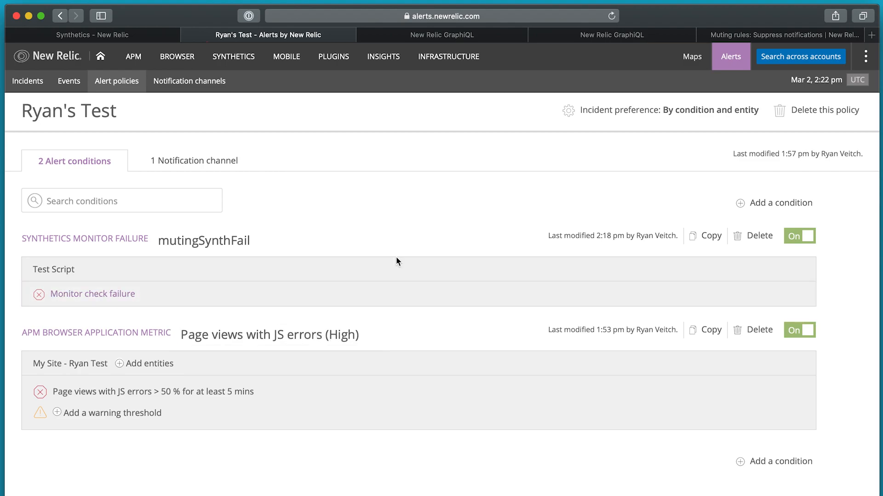
{"action": "mouse_move", "coordinate": [408, 208]}
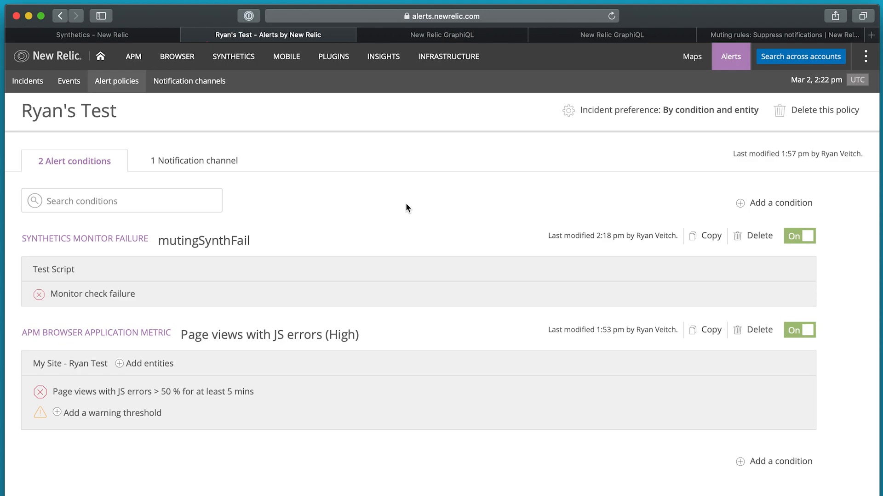
{"action": "mouse_move", "coordinate": [419, 103]}
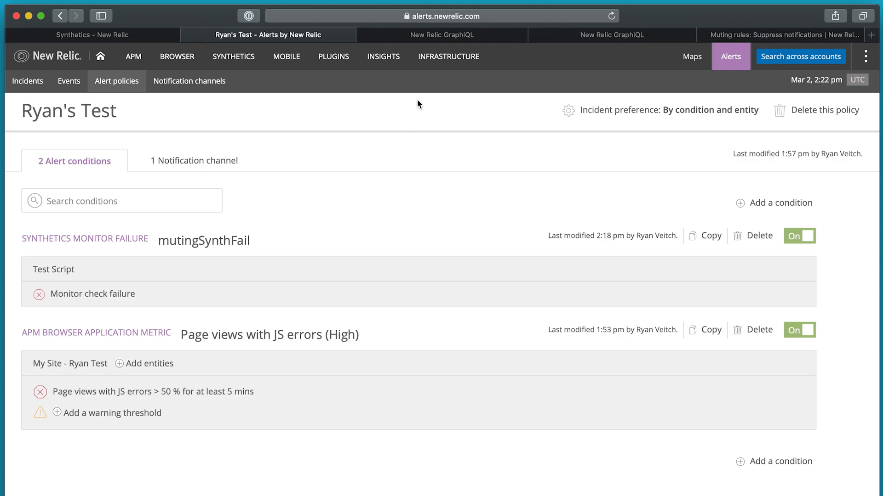
{"action": "left_click", "coordinate": [442, 35]}
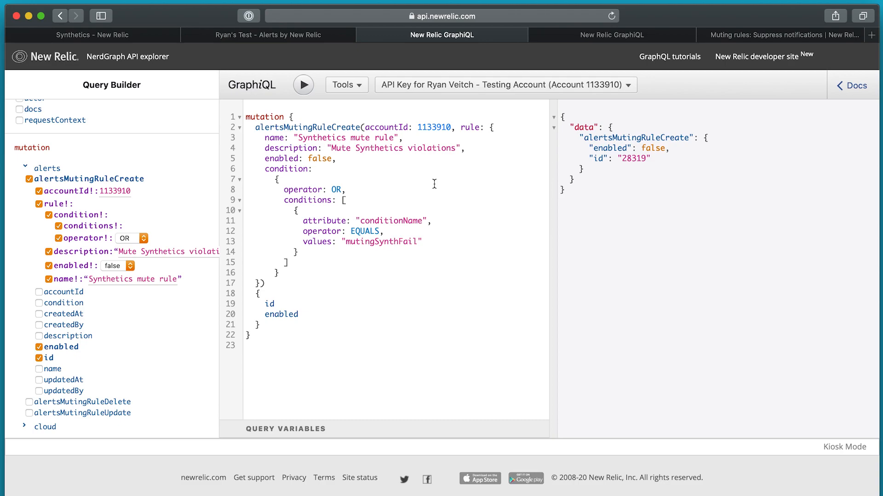
{"action": "mouse_move", "coordinate": [431, 148]}
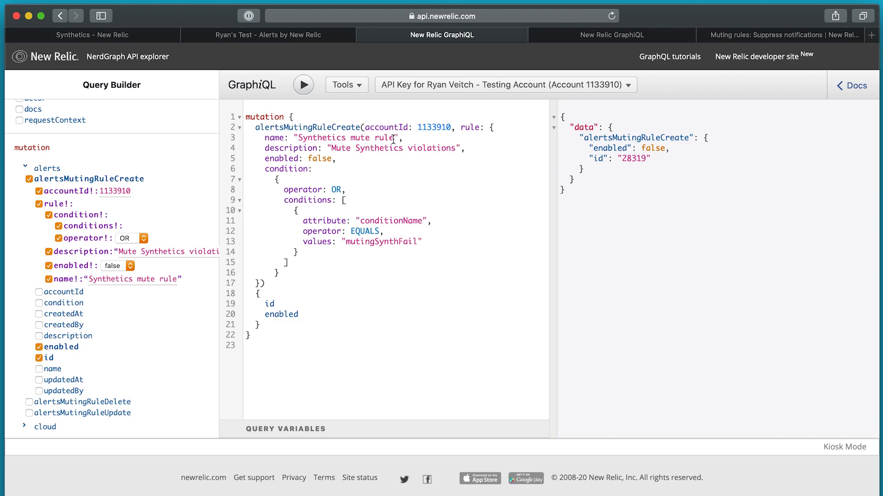
{"action": "mouse_move", "coordinate": [449, 152]}
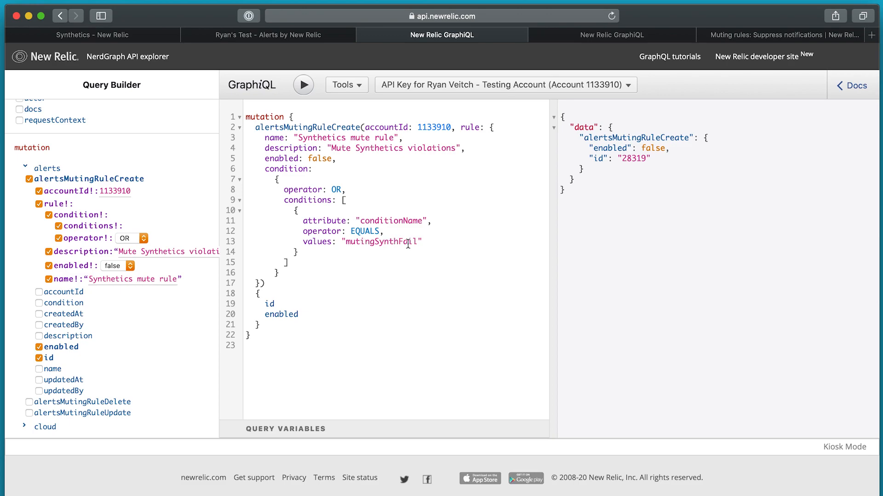
- Re-run the alertsMutingRuleCreate mutation for a disabled mutingSynthFail muting rule
{"action": "left_click", "coordinate": [268, 35]}
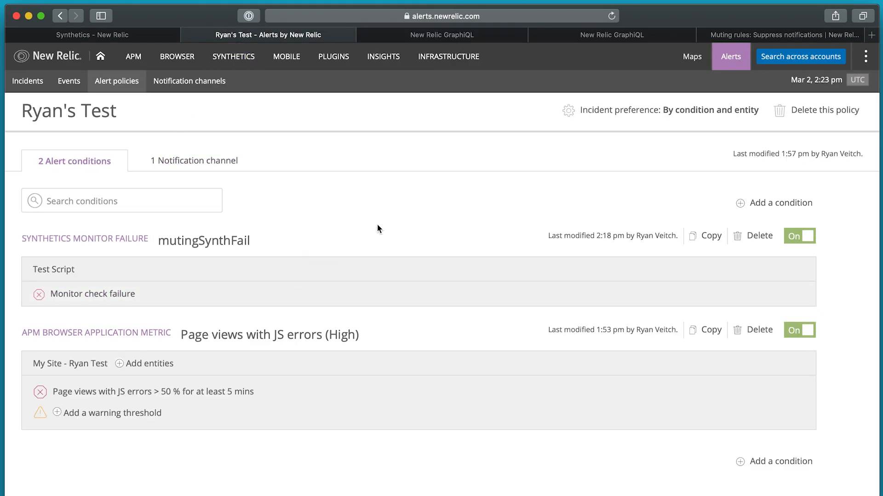
{"action": "left_click", "coordinate": [441, 35]}
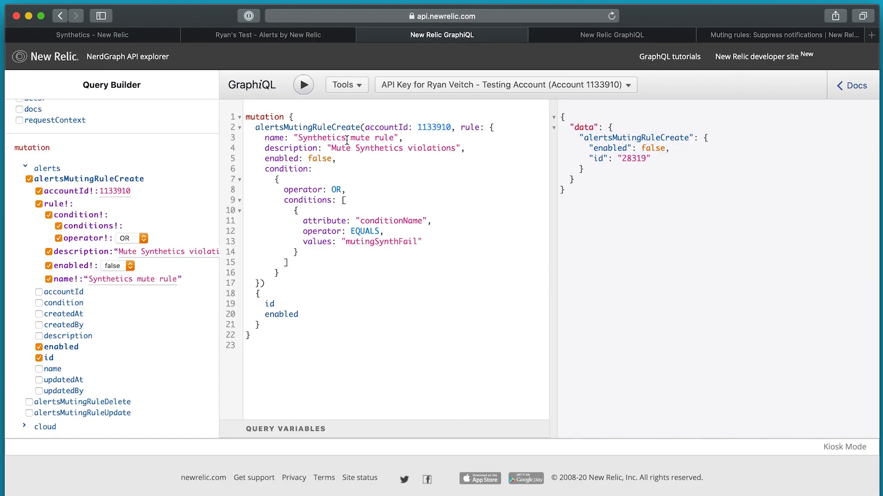
{"action": "left_click", "coordinate": [303, 85]}
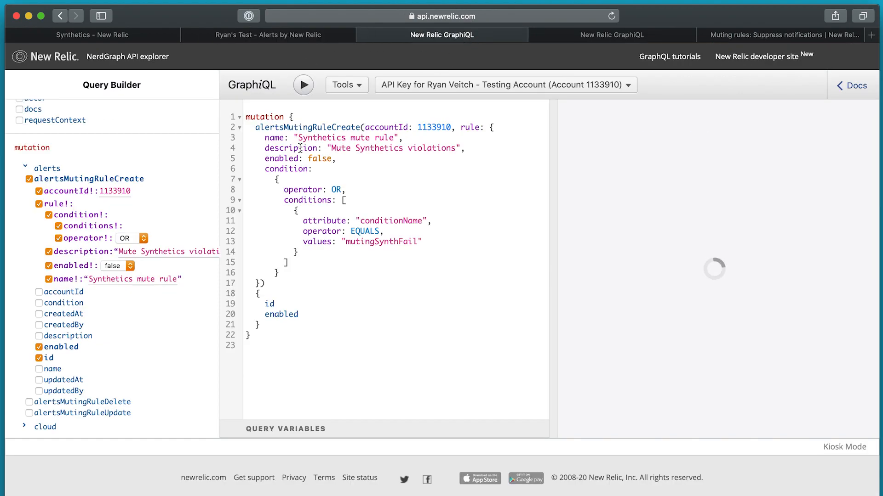
- Set enabled to true and create muting rule 28321, then view the query for rule 28319
{"action": "left_click", "coordinate": [303, 84]}
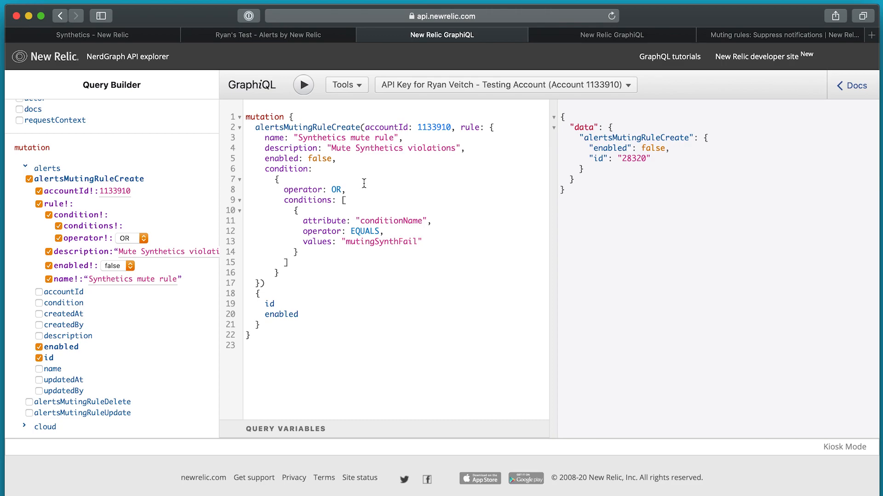
{"action": "type", "text": "tr"}
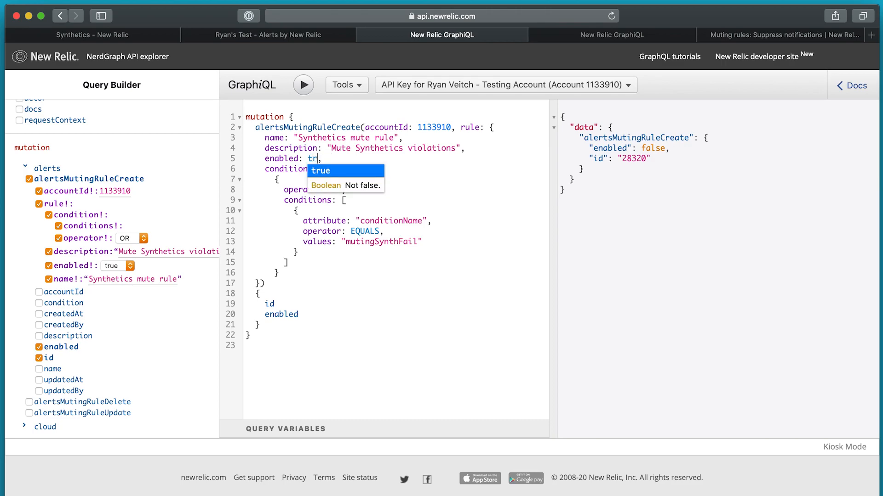
{"action": "left_click", "coordinate": [303, 85]}
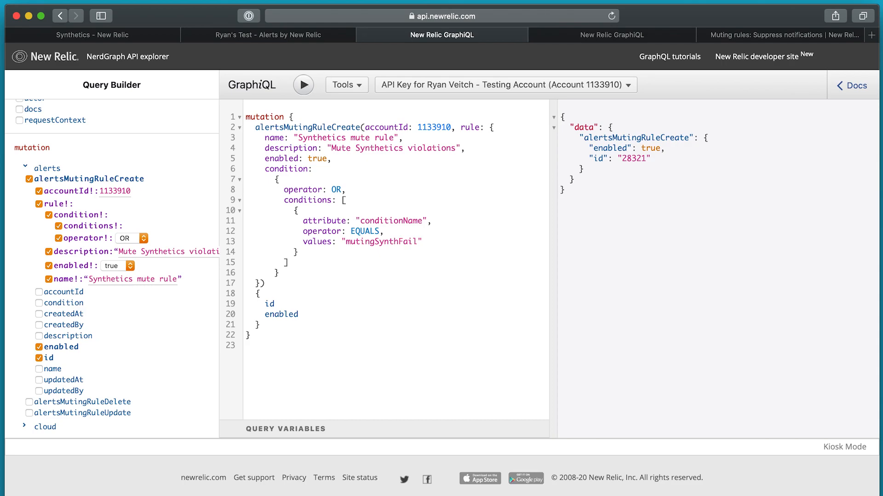
{"action": "left_click", "coordinate": [616, 35]}
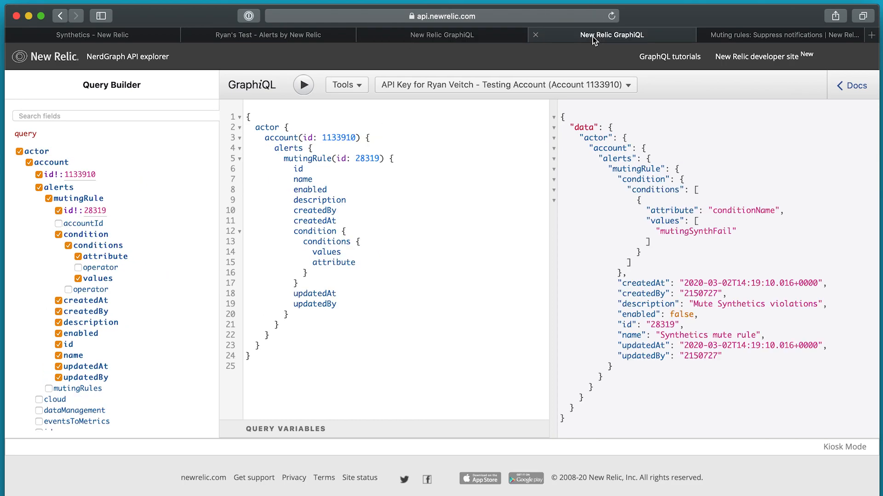